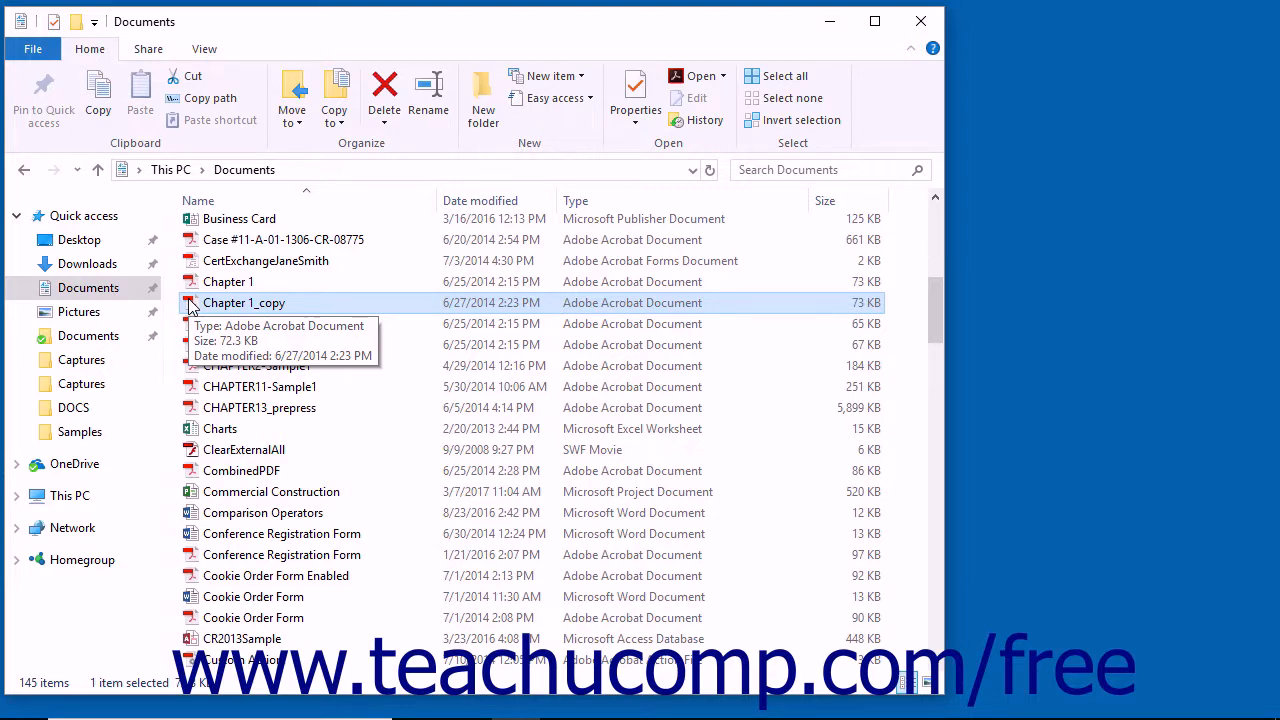
mouse_move(202, 302)
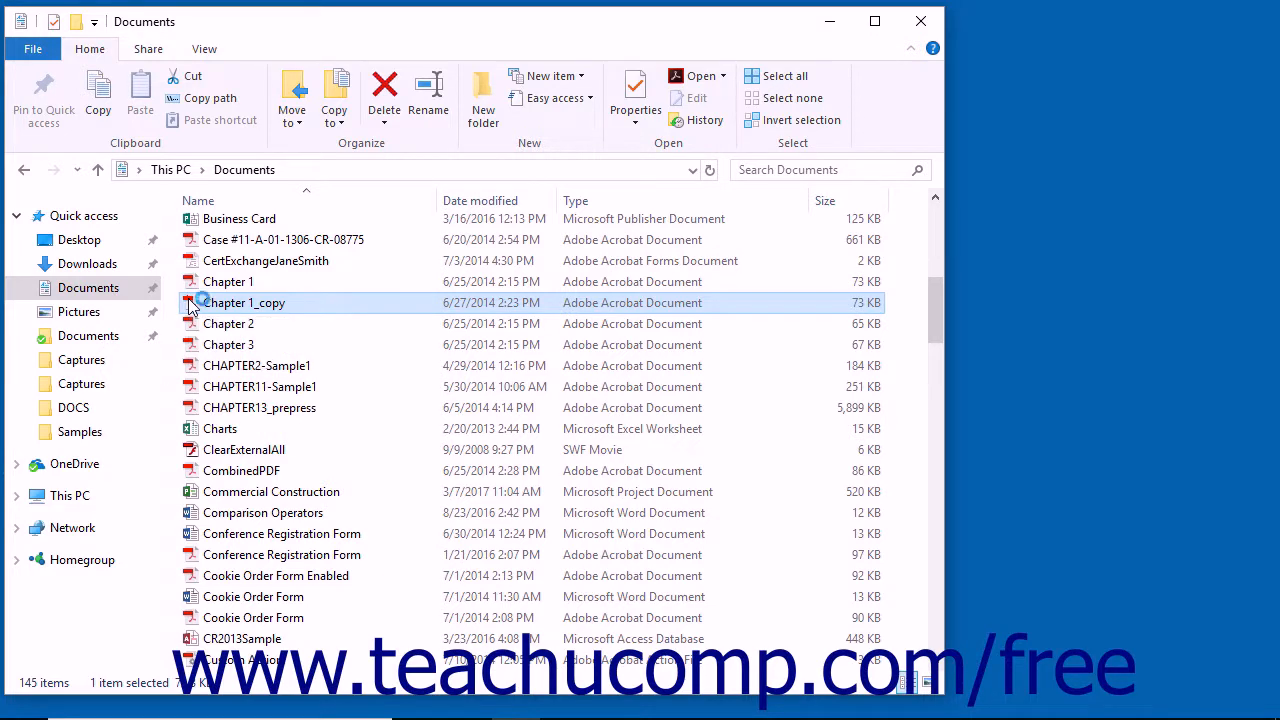
Step: Open Chapter 1_copy from the Documents folder so it displays in Acrobat
double_click(246, 302)
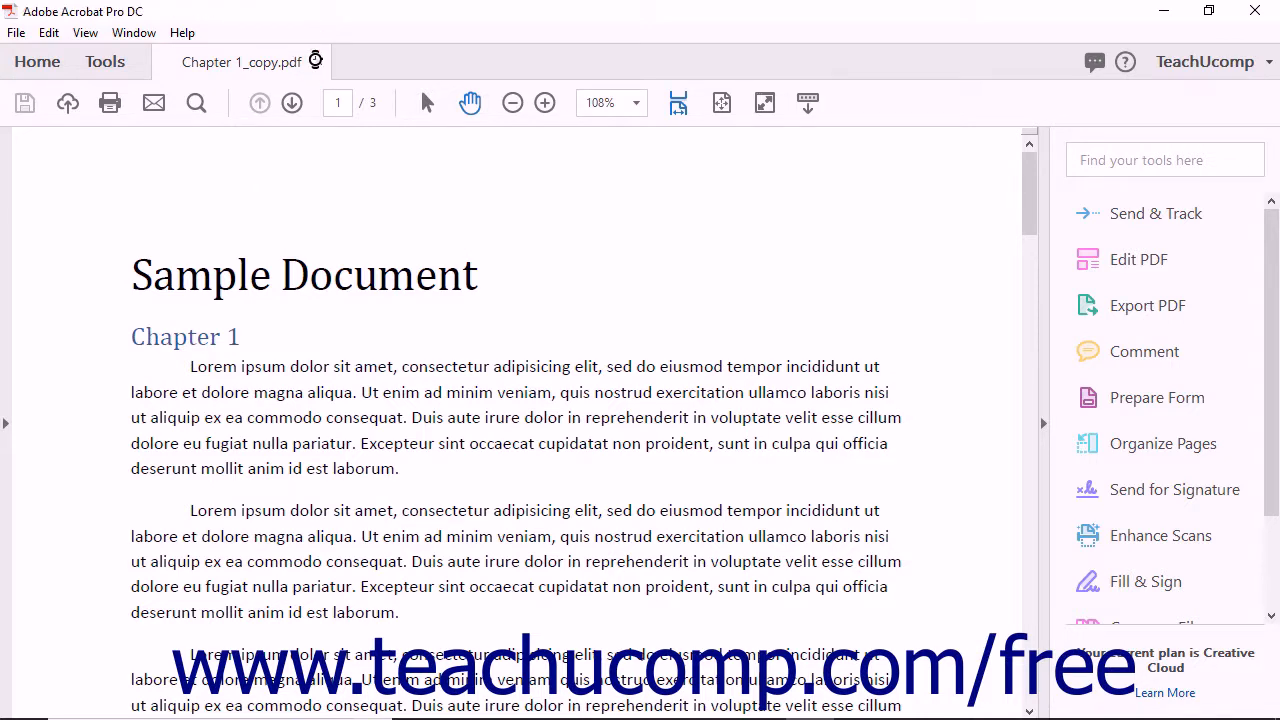
Step: Close Chapter 1_copy.pdf and show the Recent files list on the Home view
click(36, 60)
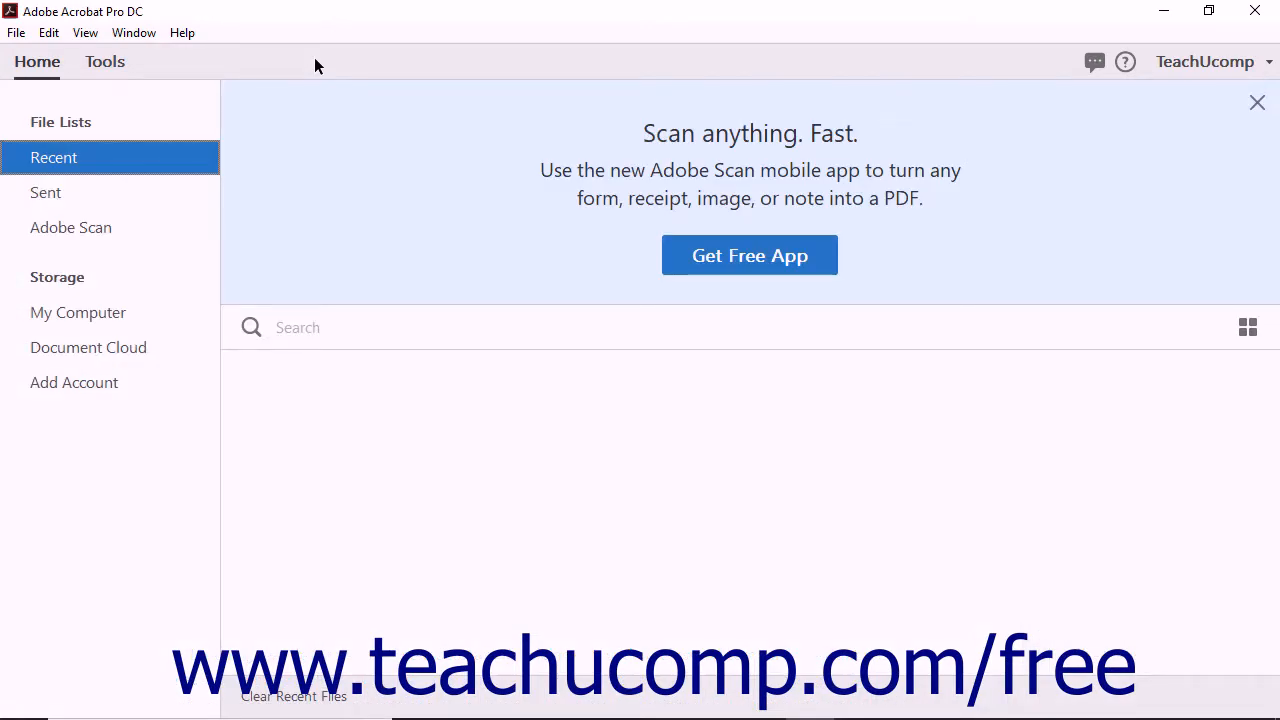
mouse_move(110, 108)
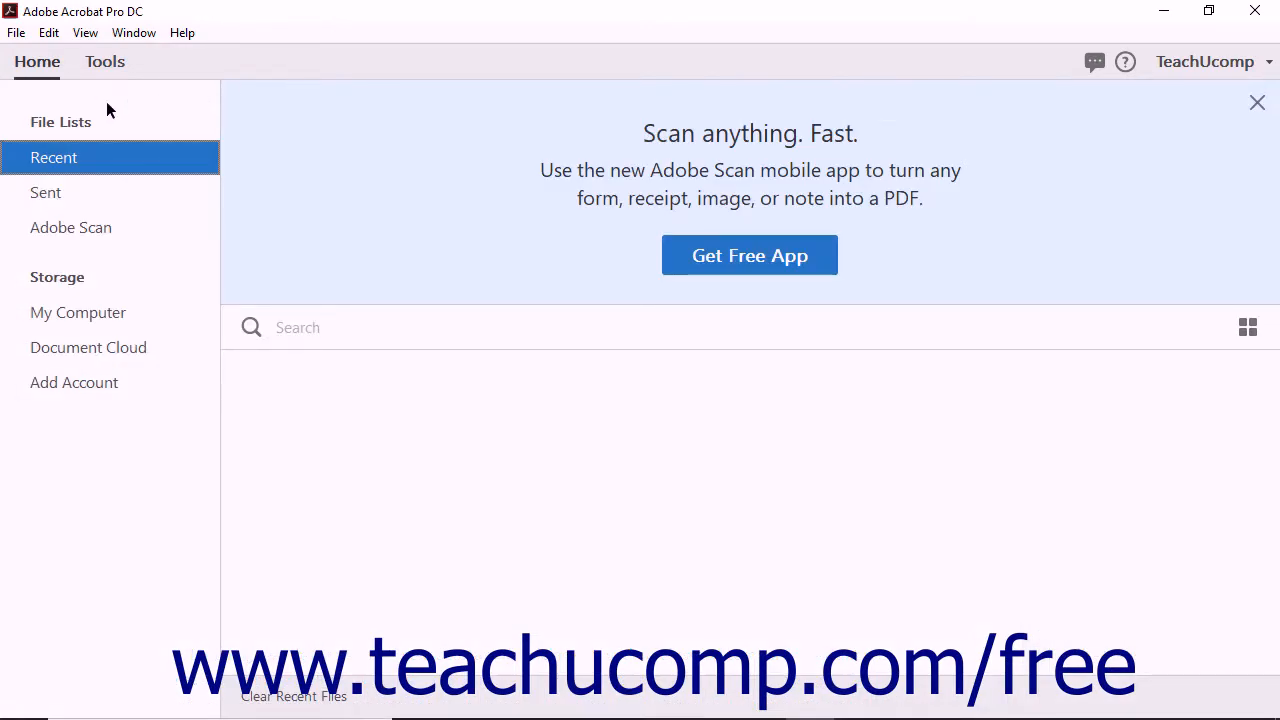
click(36, 60)
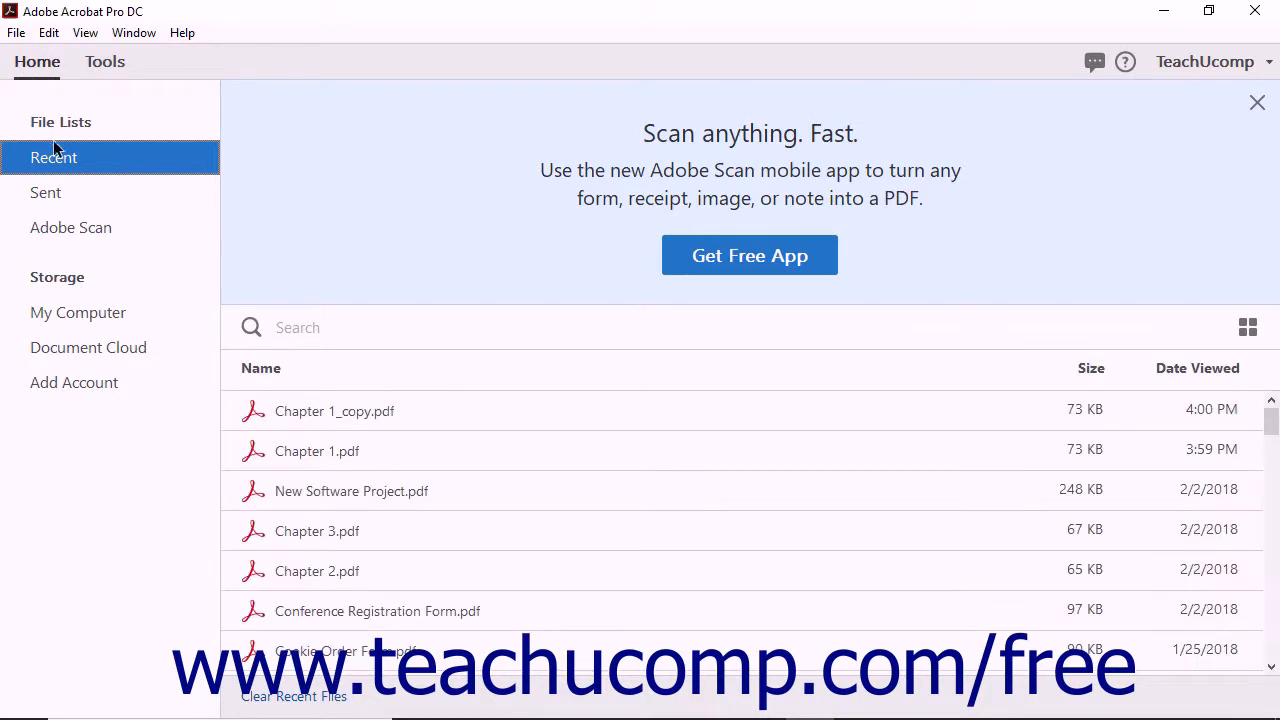
mouse_move(418, 556)
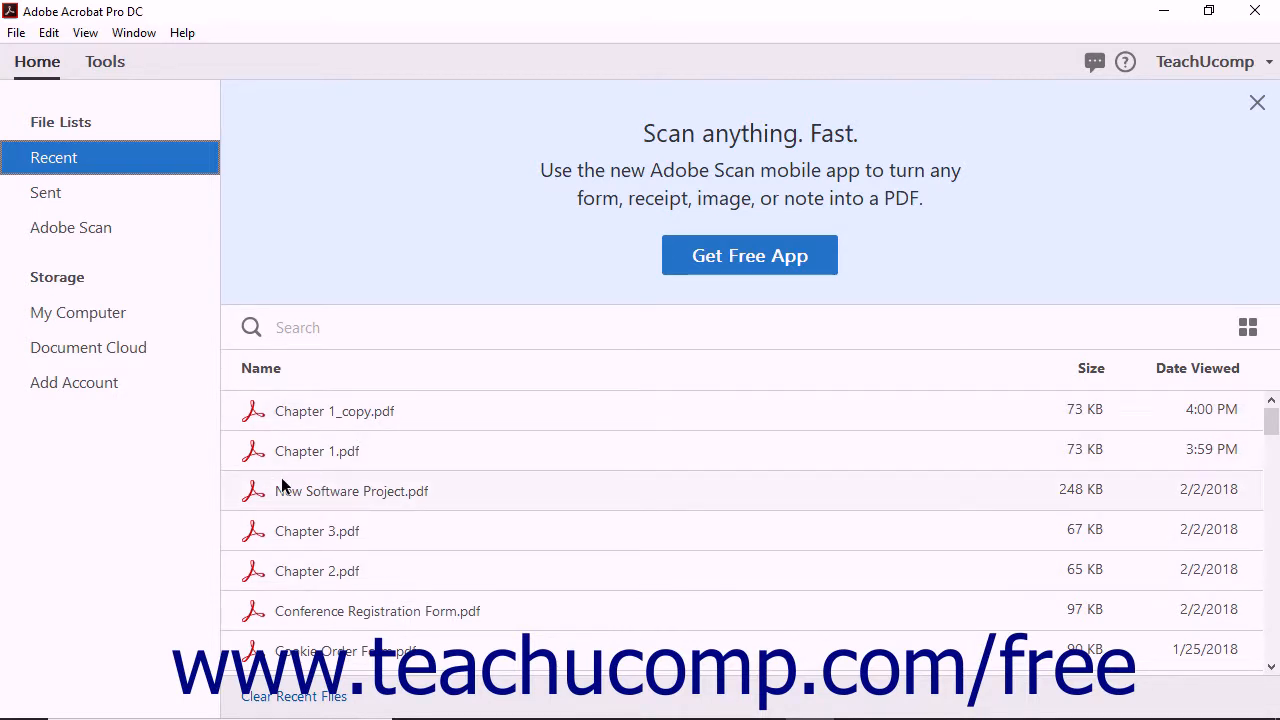
mouse_move(124, 210)
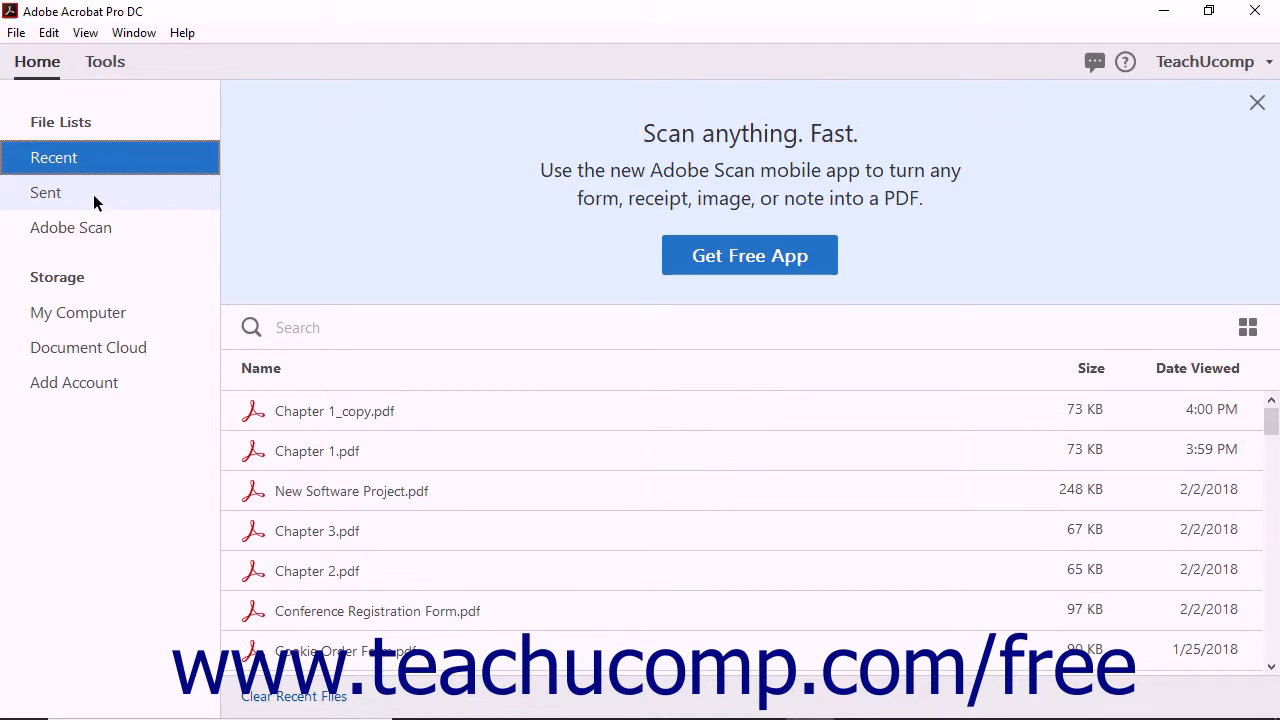
click(44, 192)
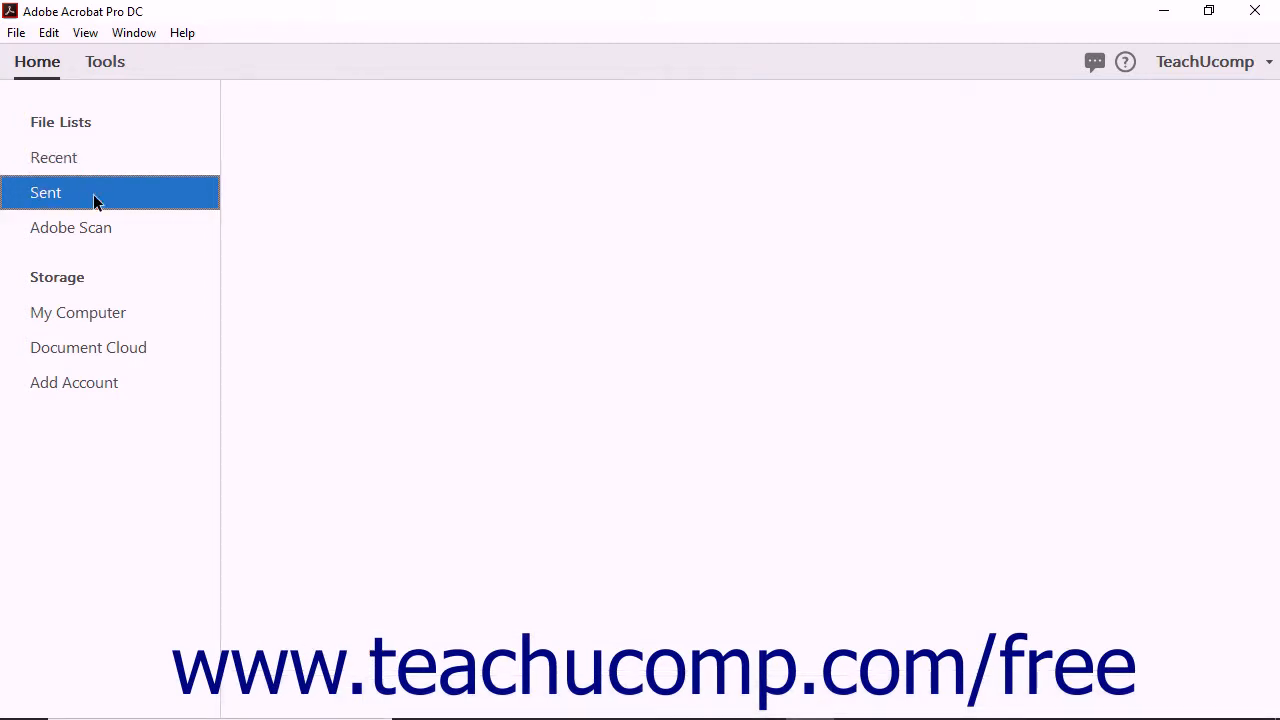
click(44, 192)
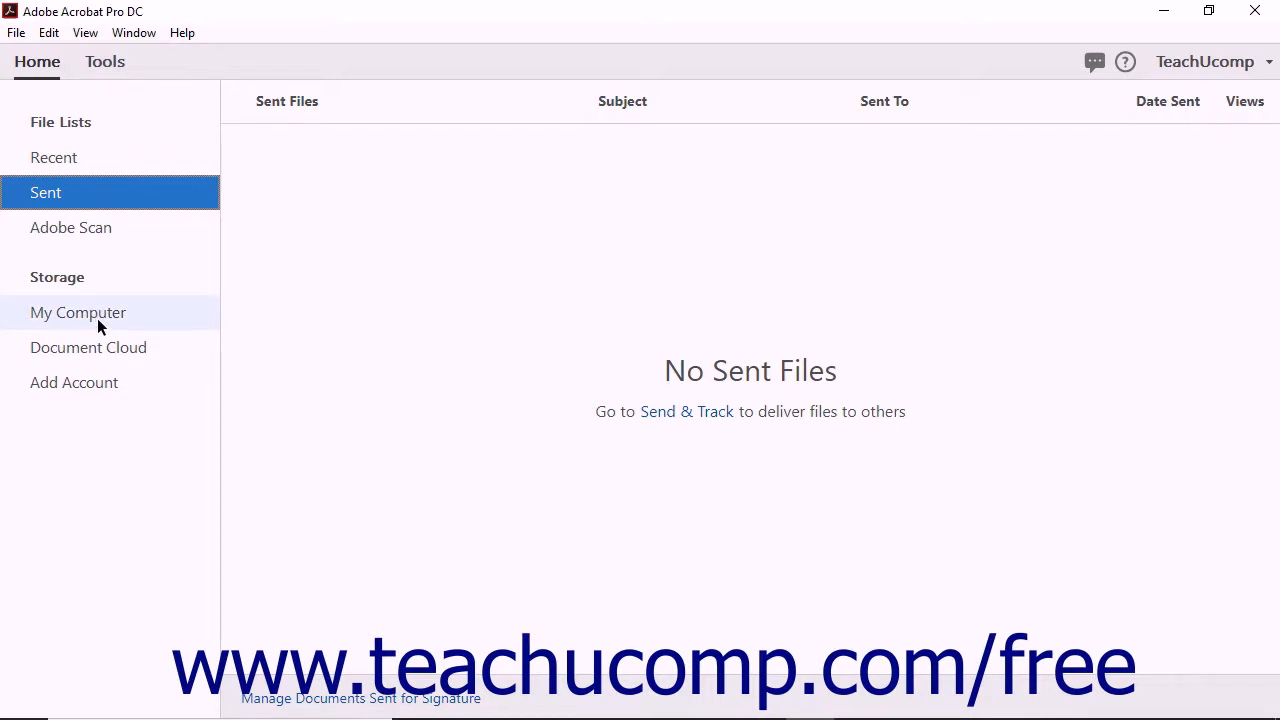
click(78, 312)
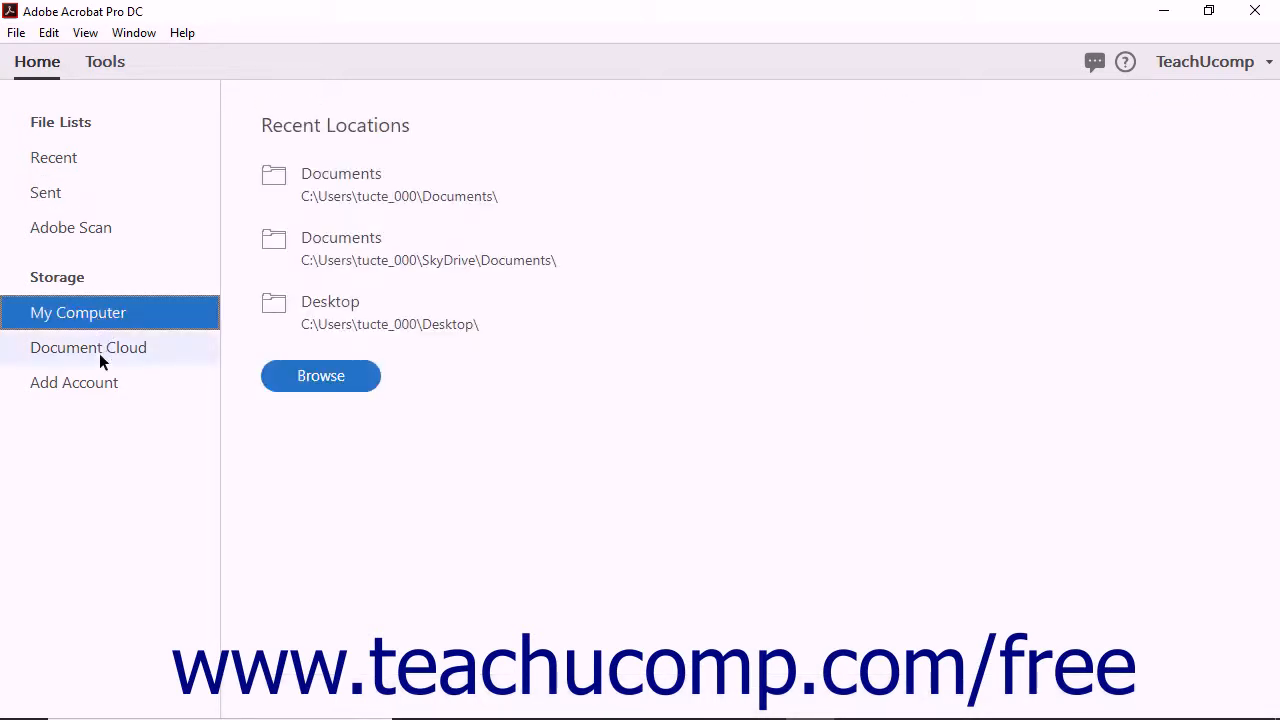
mouse_move(74, 384)
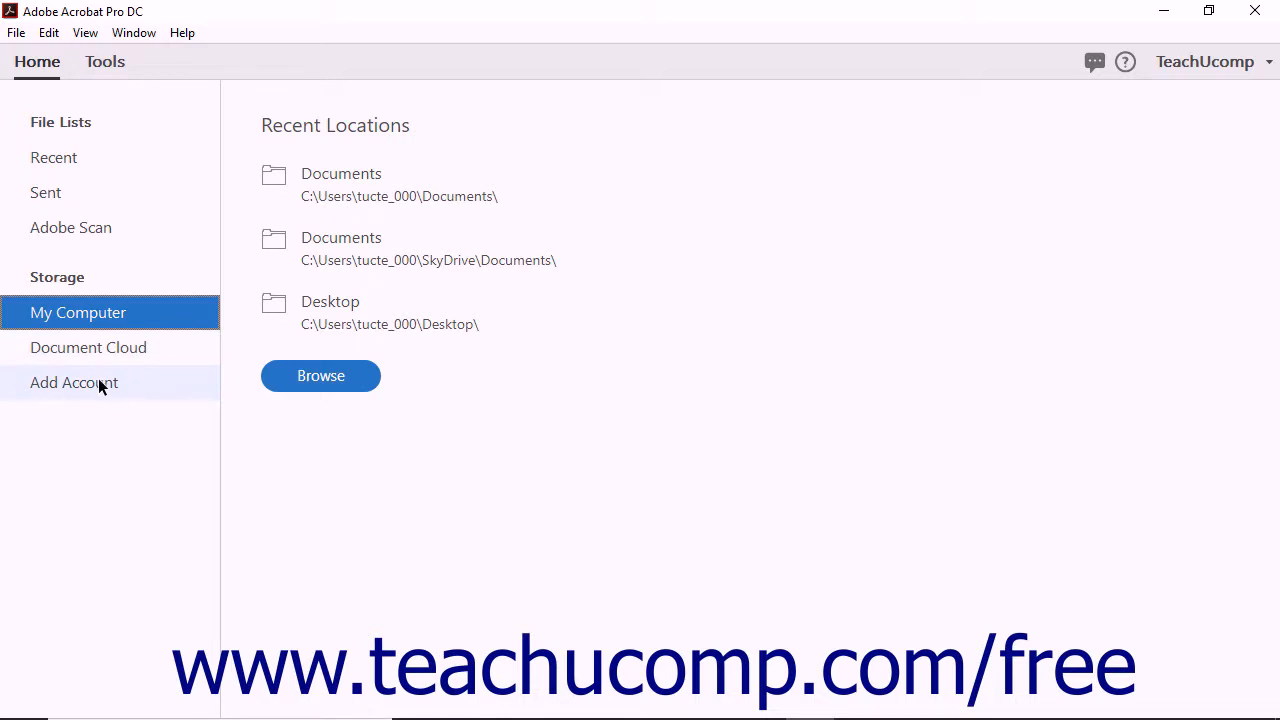
mouse_move(86, 162)
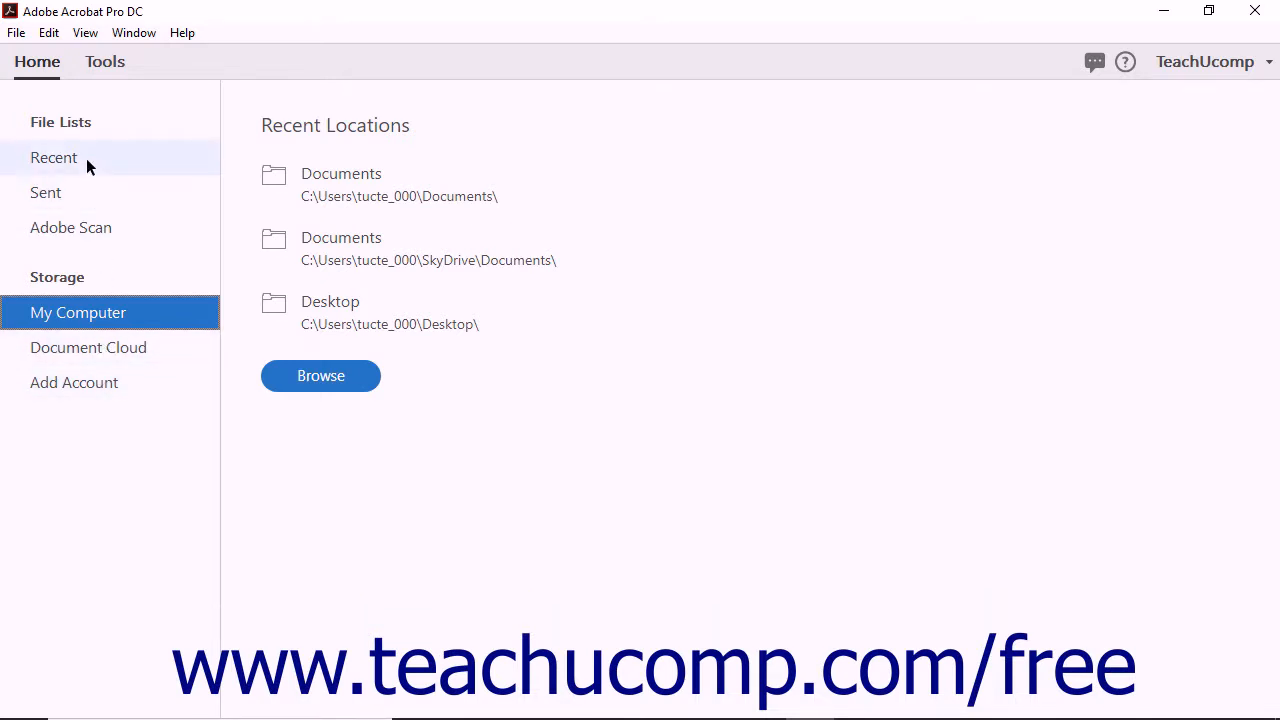
click(52, 156)
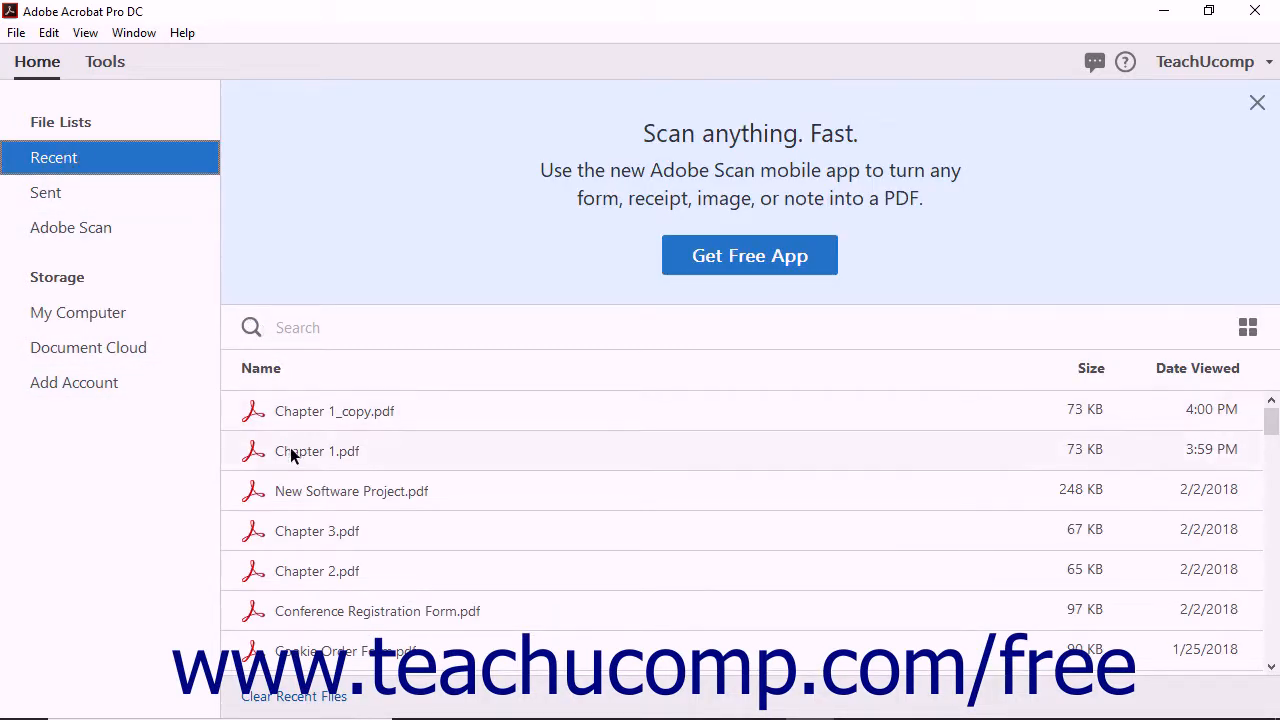
click(316, 452)
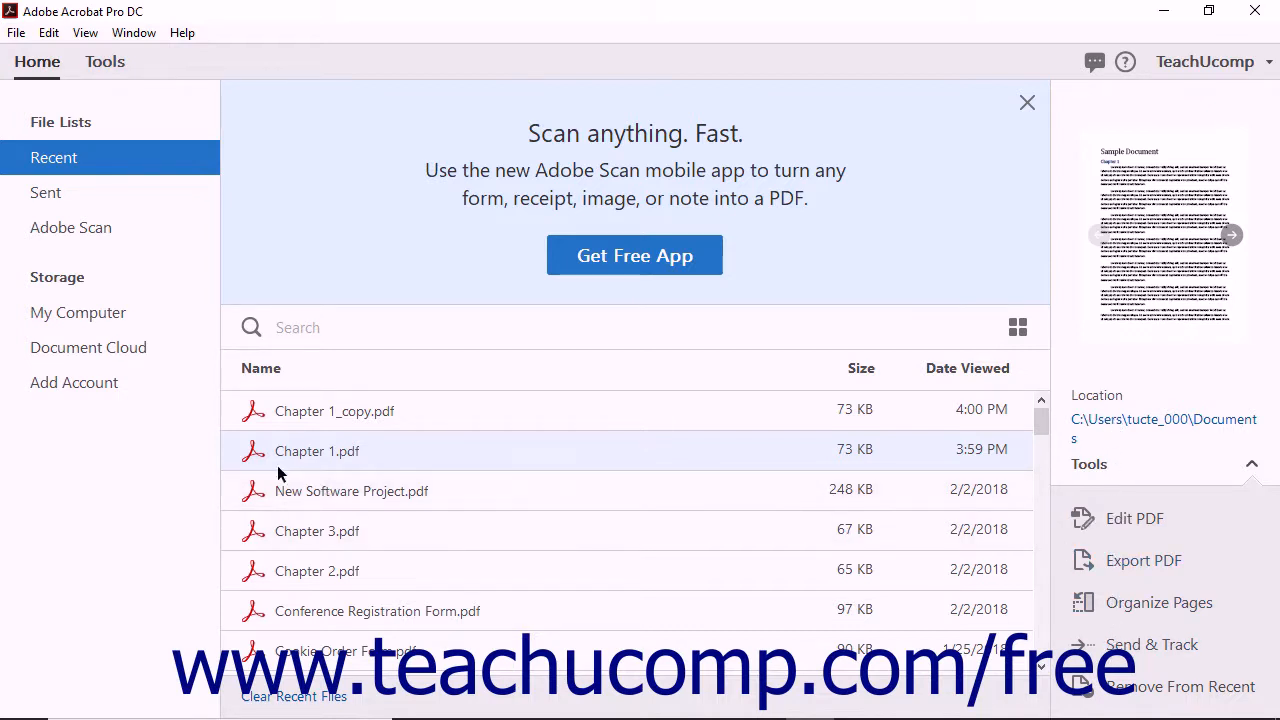
mouse_move(258, 456)
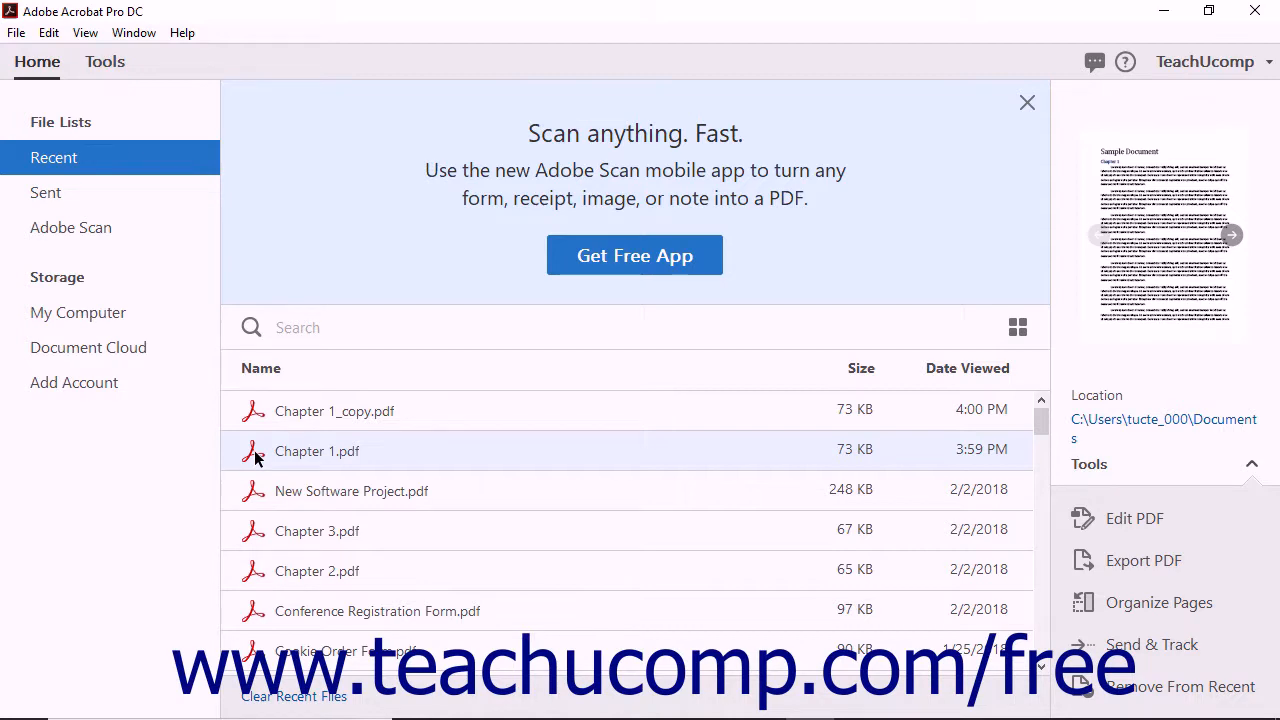
double_click(316, 452)
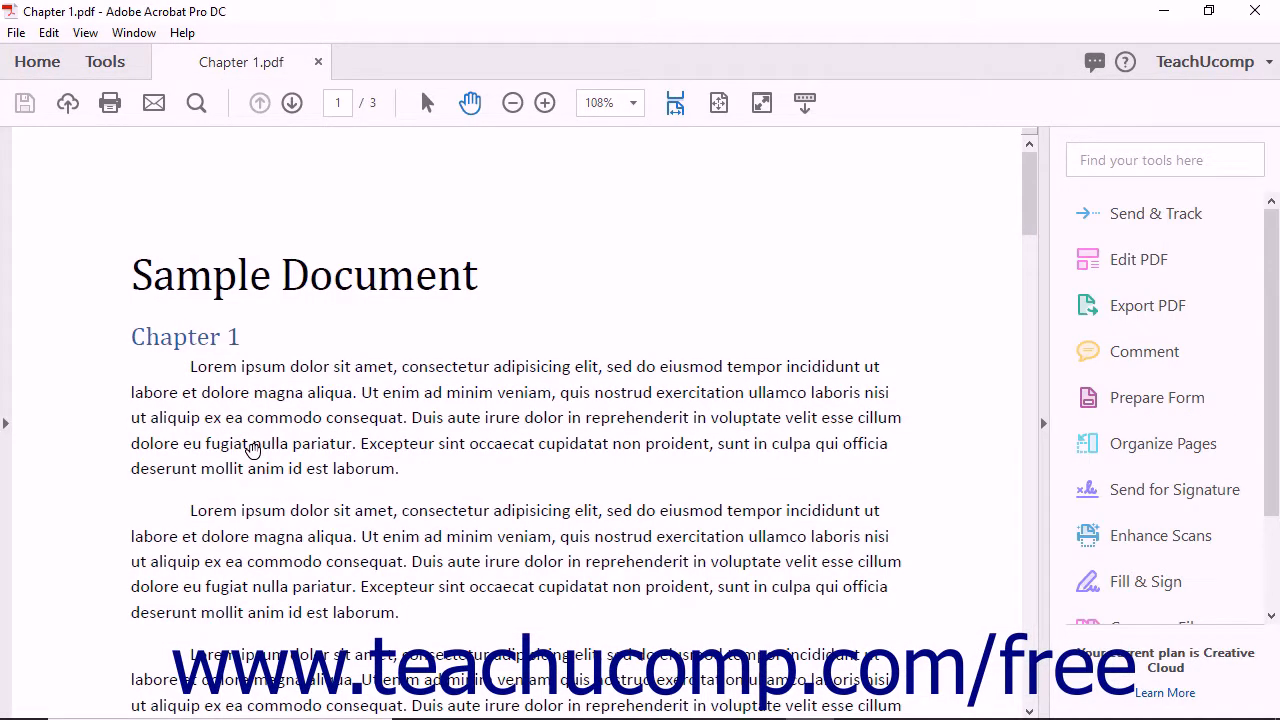
mouse_move(316, 110)
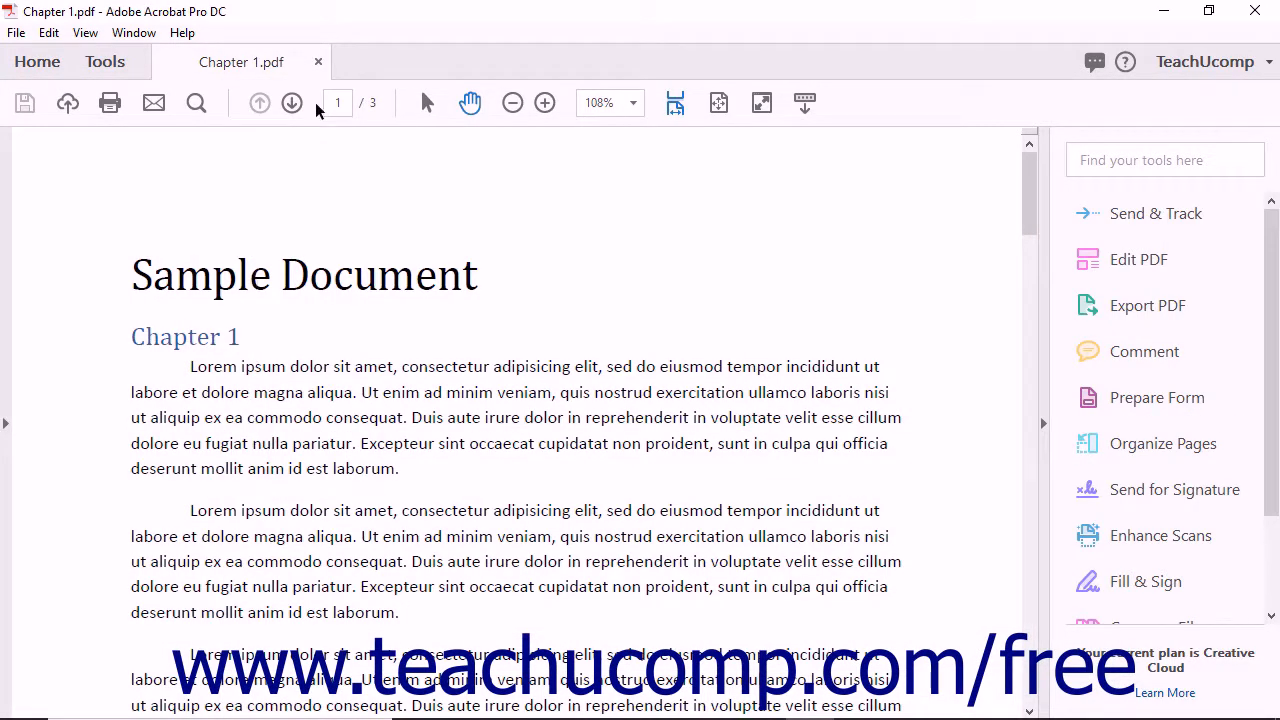
click(318, 60)
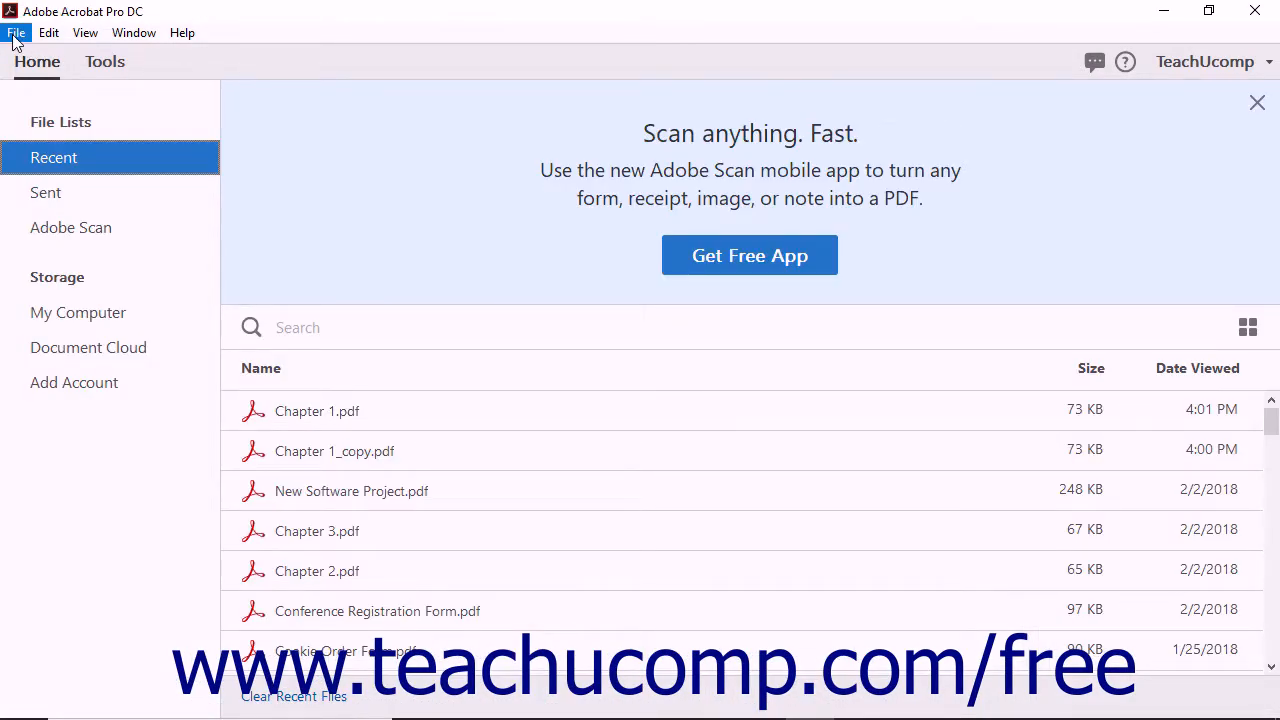
Step: Open Chapter 1.pdf from Documents through the File > Open dialog
click(16, 32)
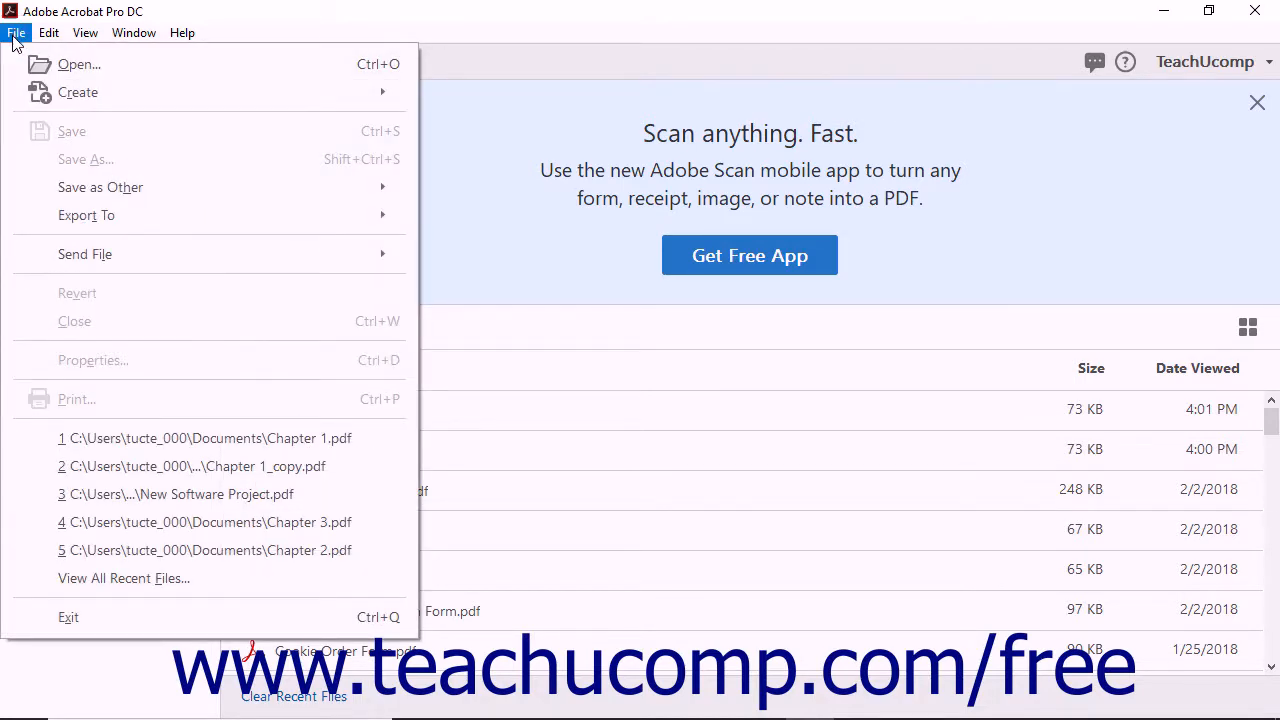
click(80, 64)
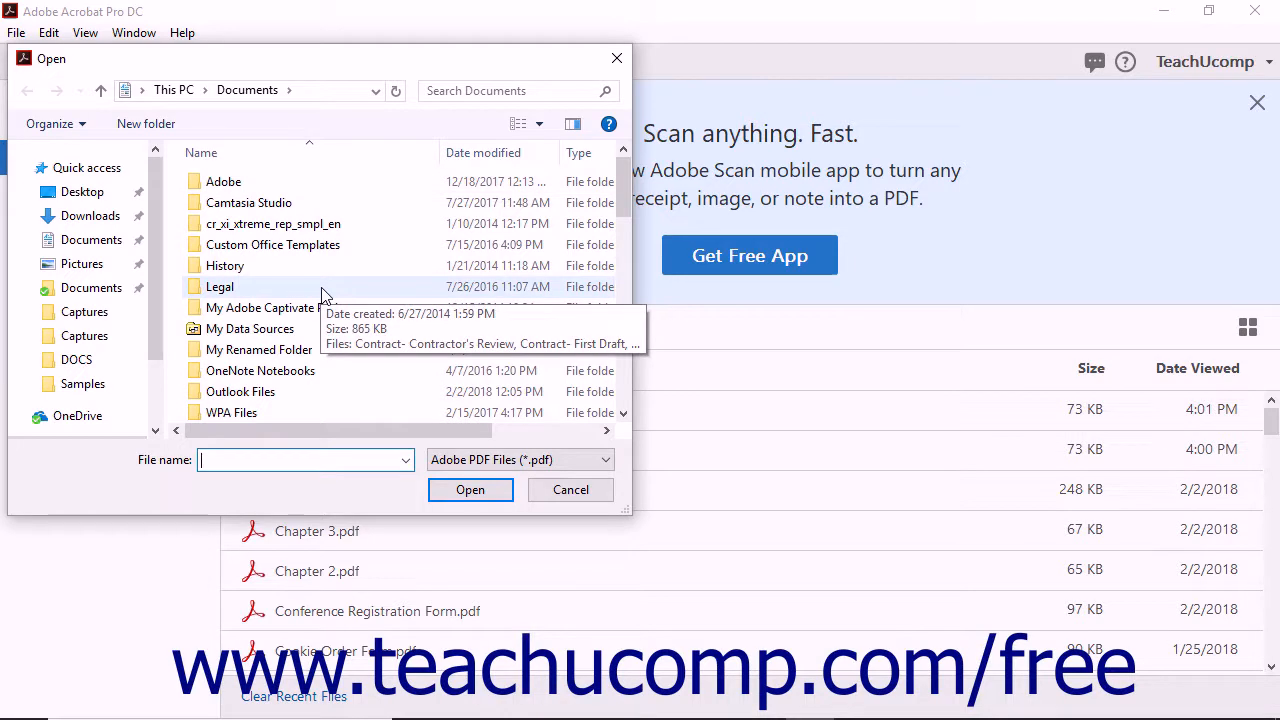
mouse_move(292, 284)
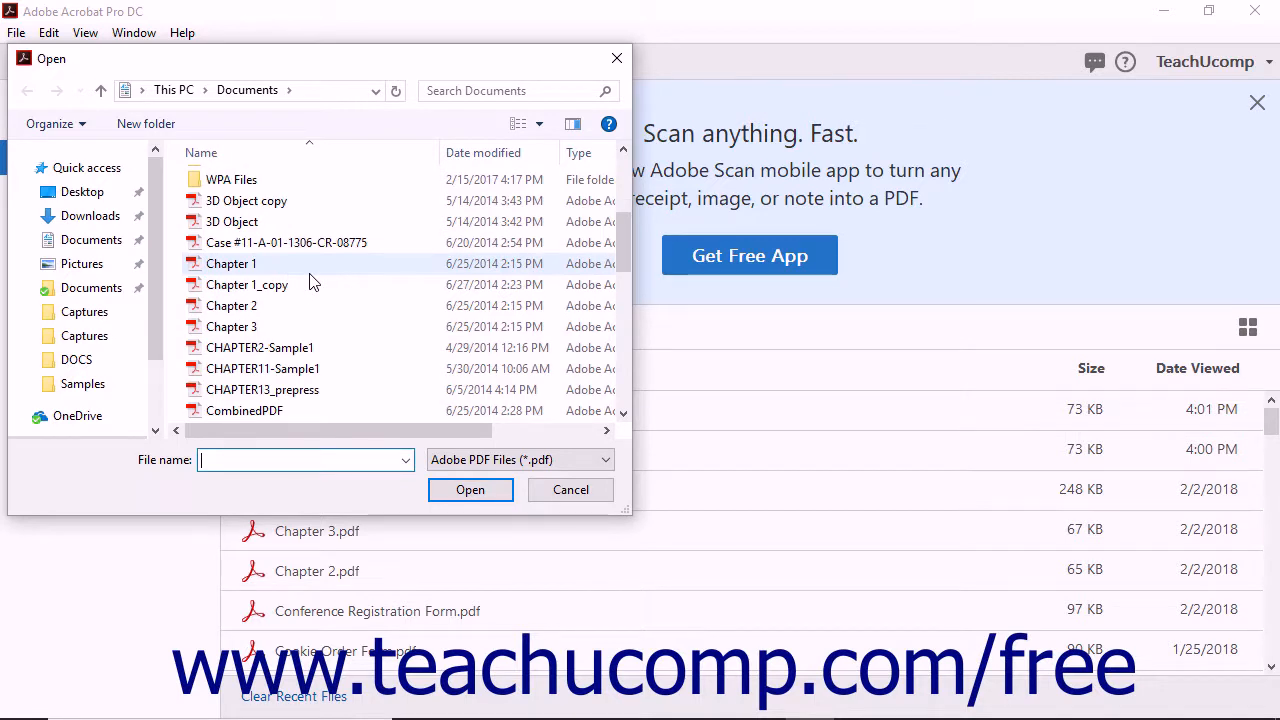
click(232, 264)
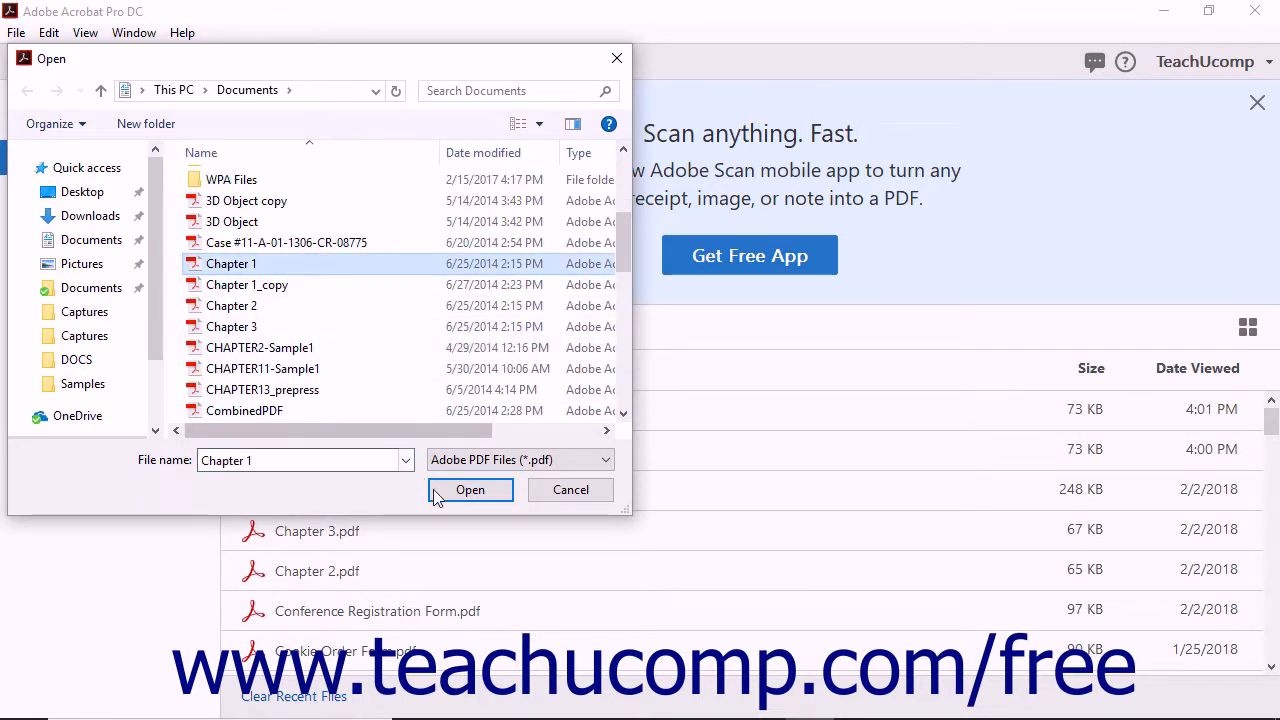
click(470, 488)
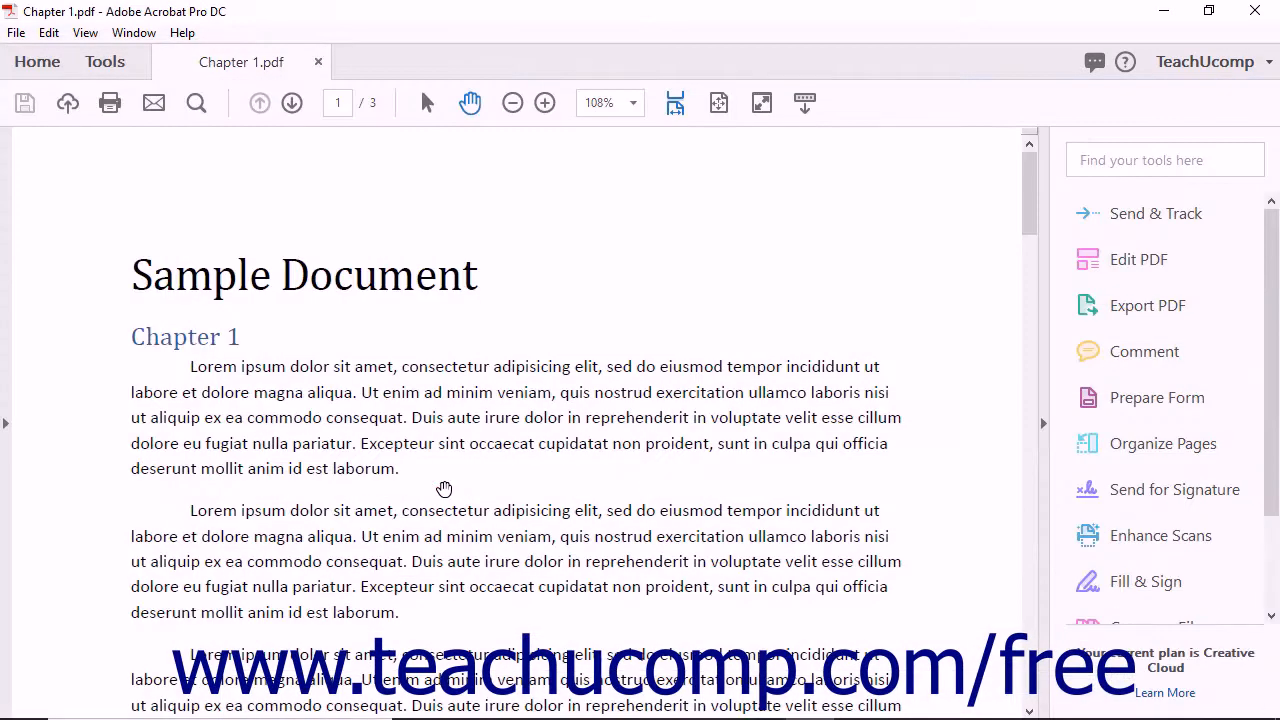